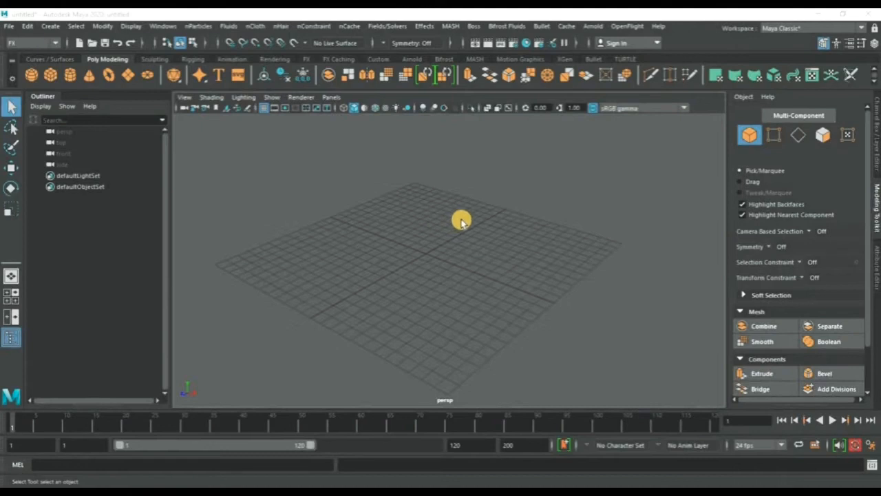
mouse_move(439, 240)
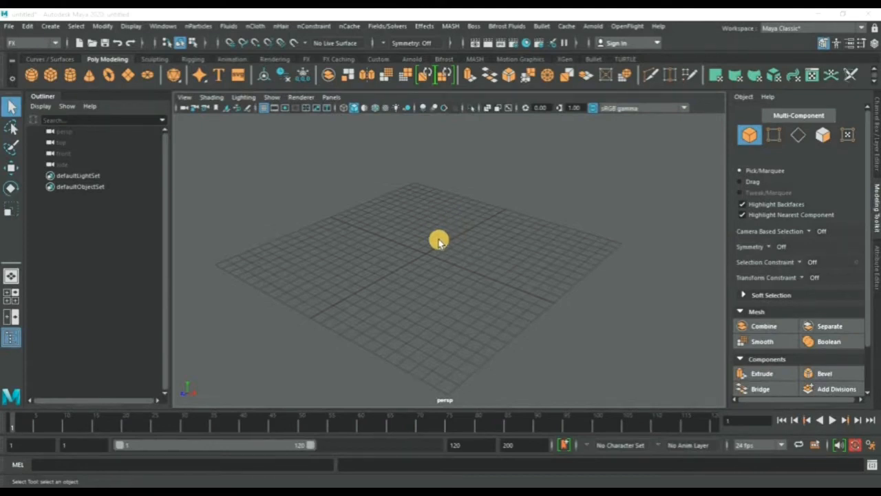
mouse_move(442, 274)
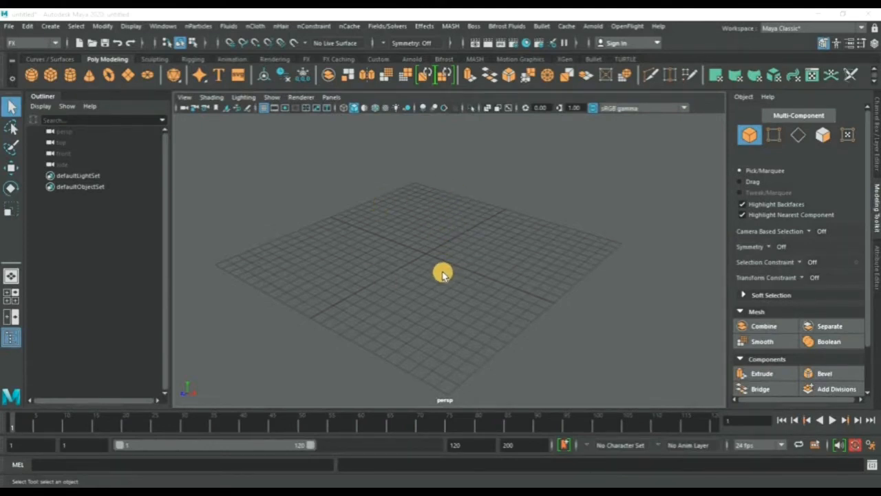
mouse_move(439, 262)
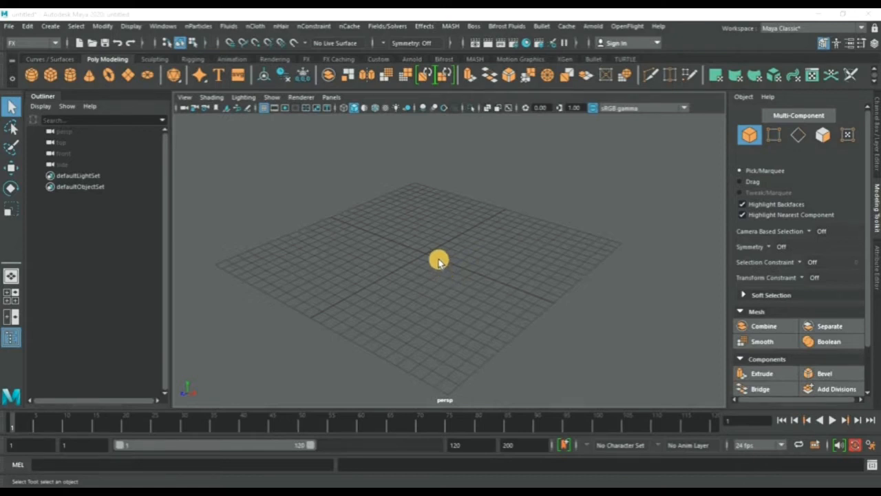
mouse_move(439, 265)
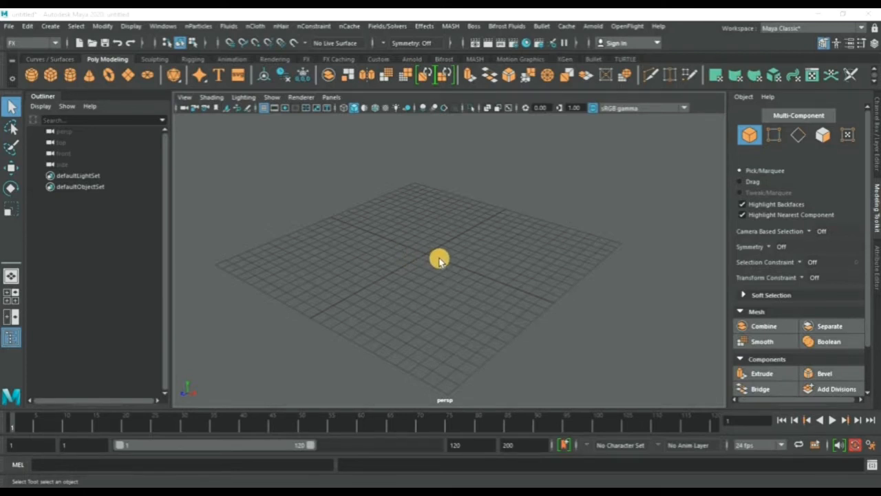
mouse_move(68, 75)
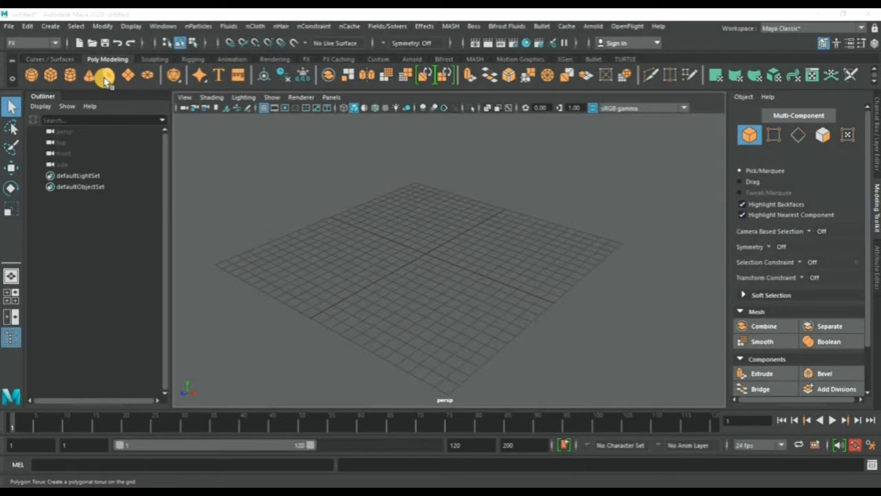
mouse_move(135, 76)
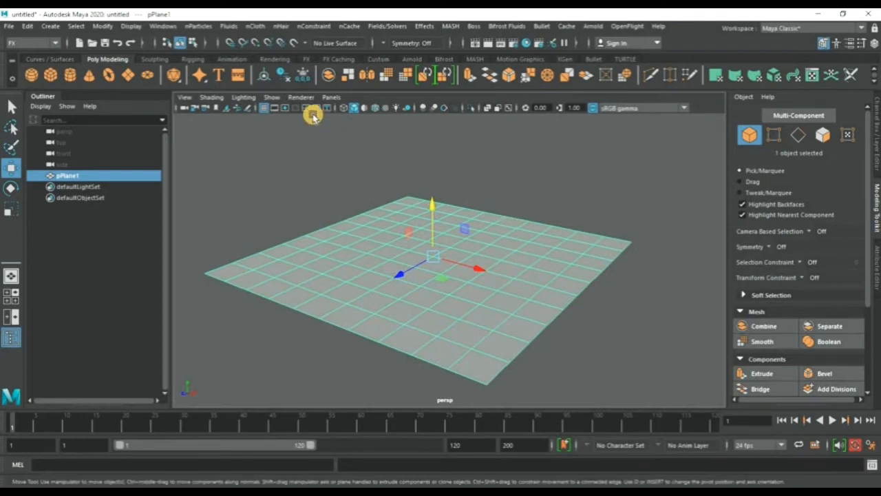
Hide the viewport grid behind the enlarged polygon plane
left_click(510, 267)
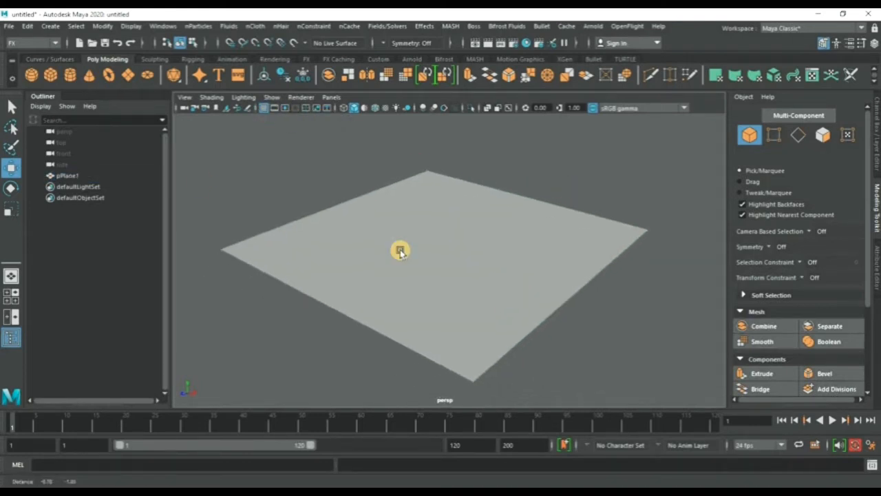
mouse_move(52, 75)
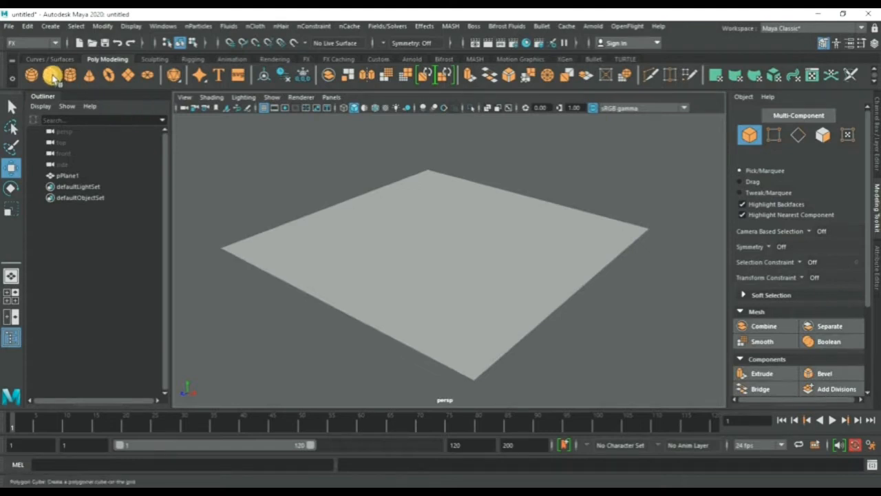
Add a polygon cube, lift it above the plane and scale it up
left_click(53, 76)
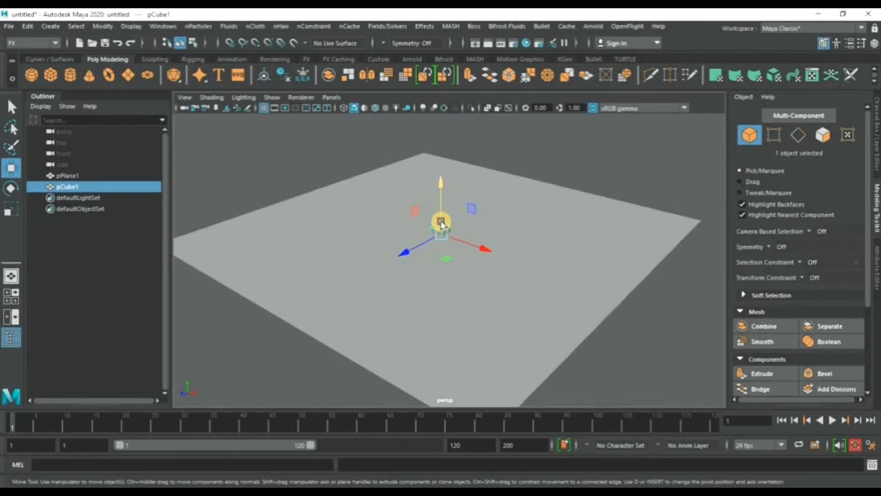
left_click_drag(441, 220, 469, 285)
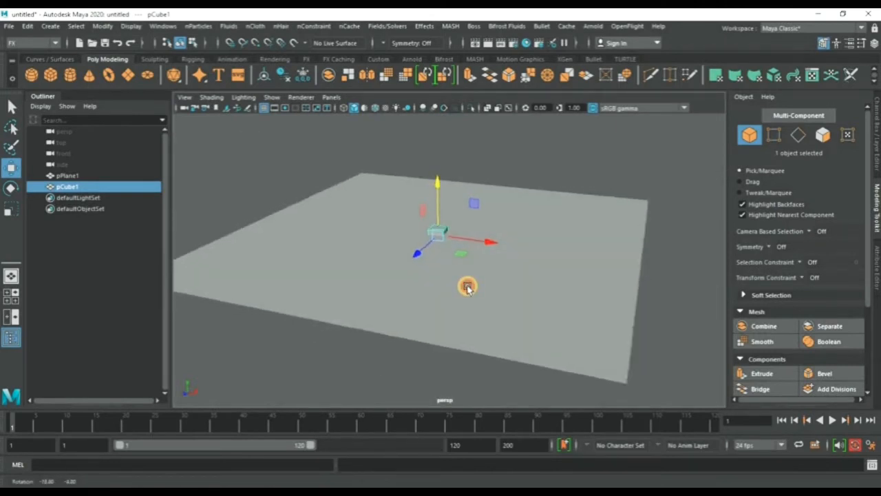
left_click_drag(468, 287, 437, 190)
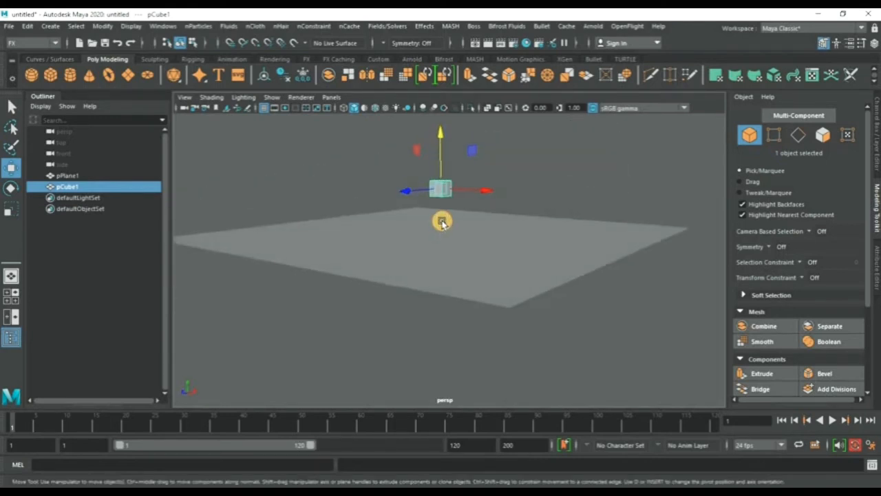
left_click_drag(440, 220, 455, 214)
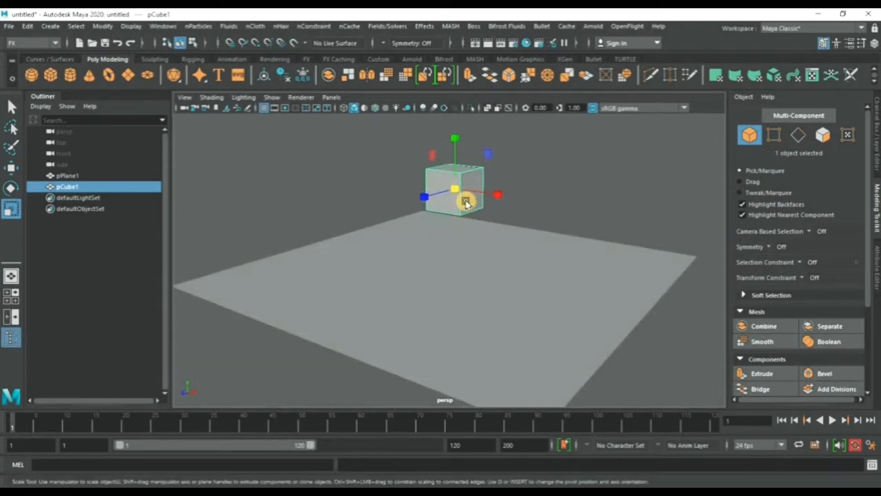
left_click_drag(466, 200, 453, 196)
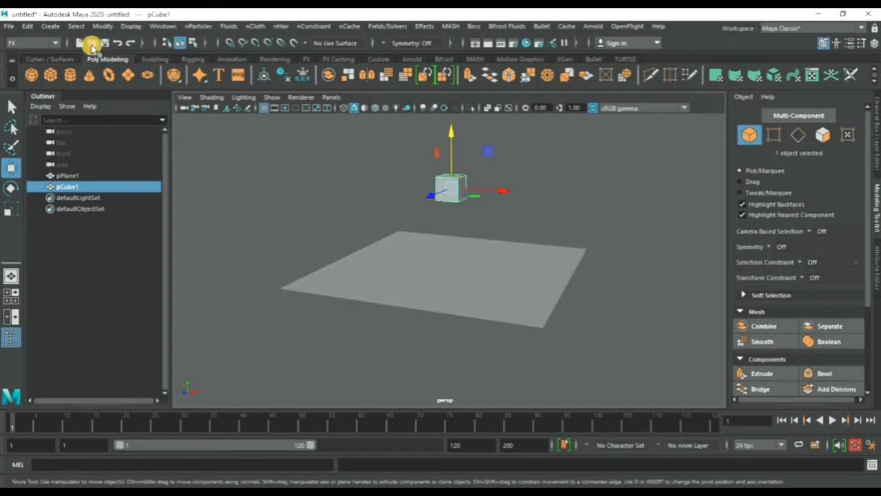
Open the Effects menu with pCube1 selected to reach the Shatter options
left_click(27, 26)
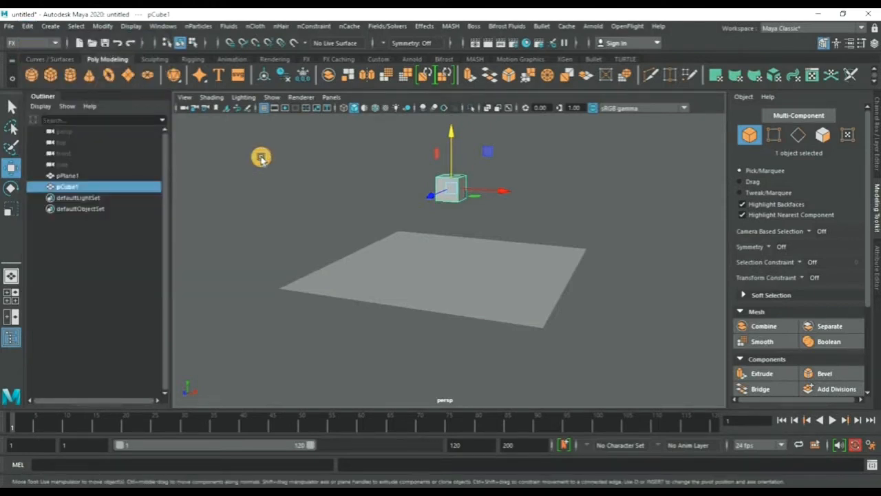
mouse_move(499, 176)
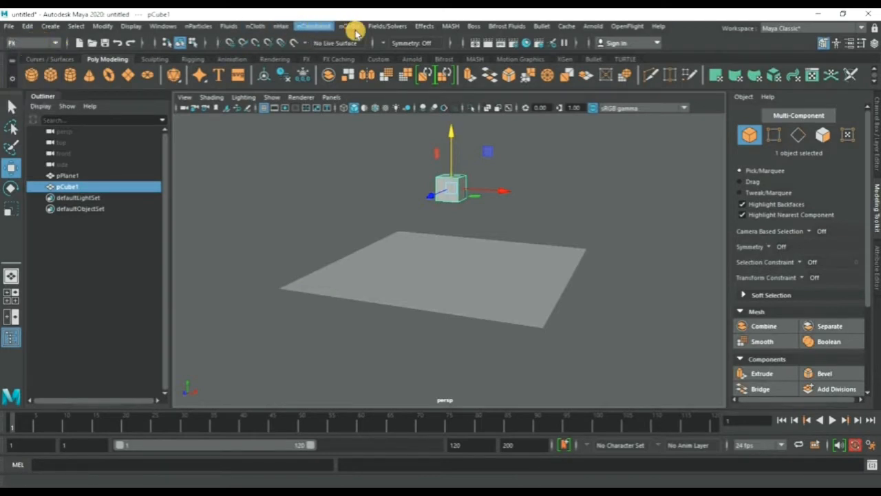
mouse_move(425, 28)
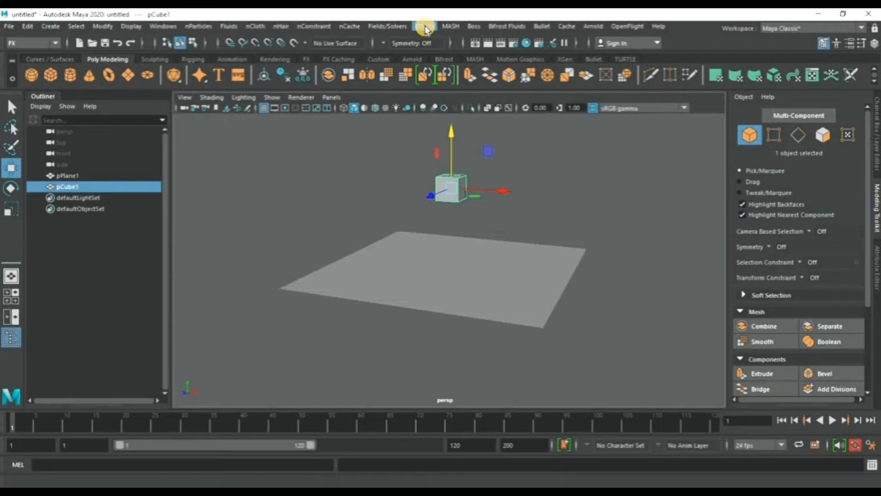
left_click(423, 26)
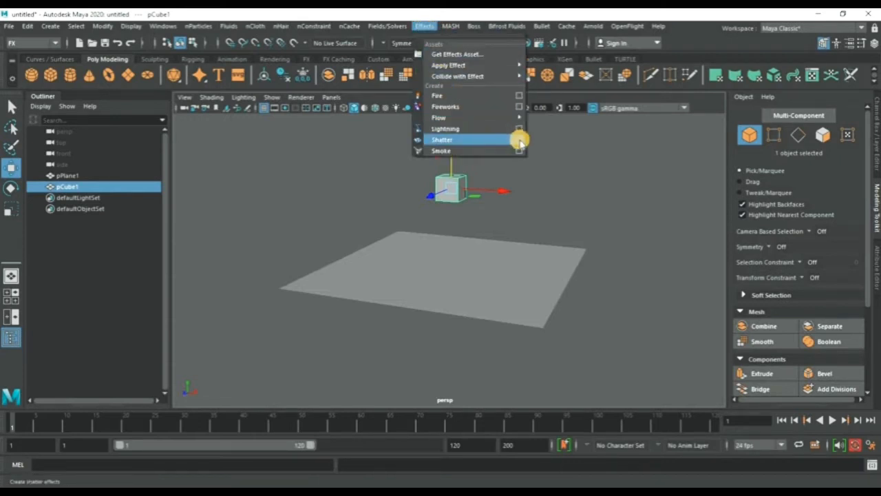
Reset shatter options to defaults and set solid shatter edge jaggedness to about 0.12
left_click(520, 139)
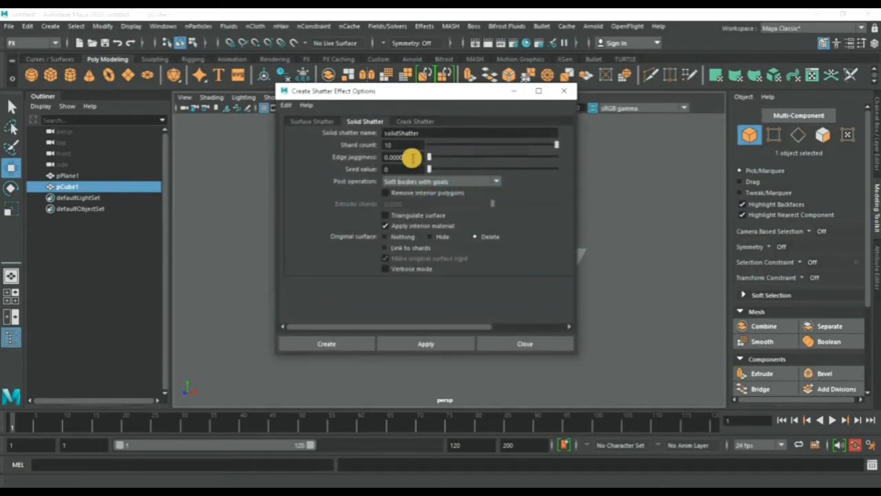
left_click(286, 105)
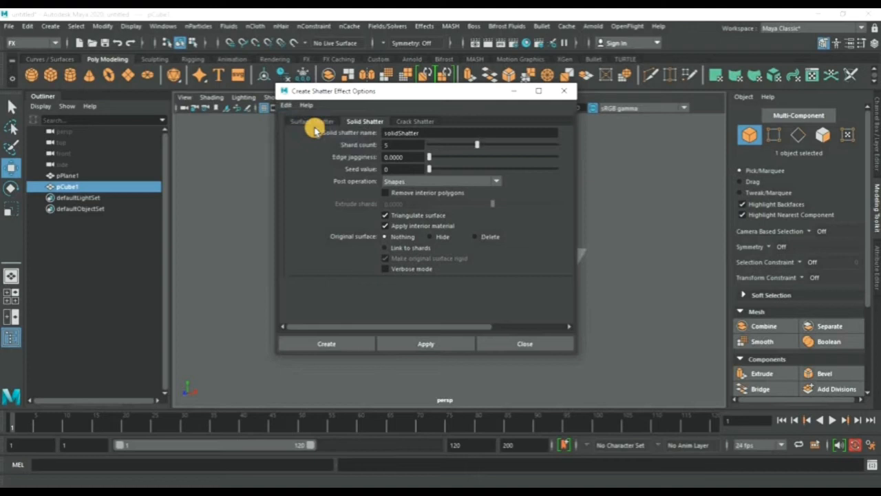
left_click(313, 121)
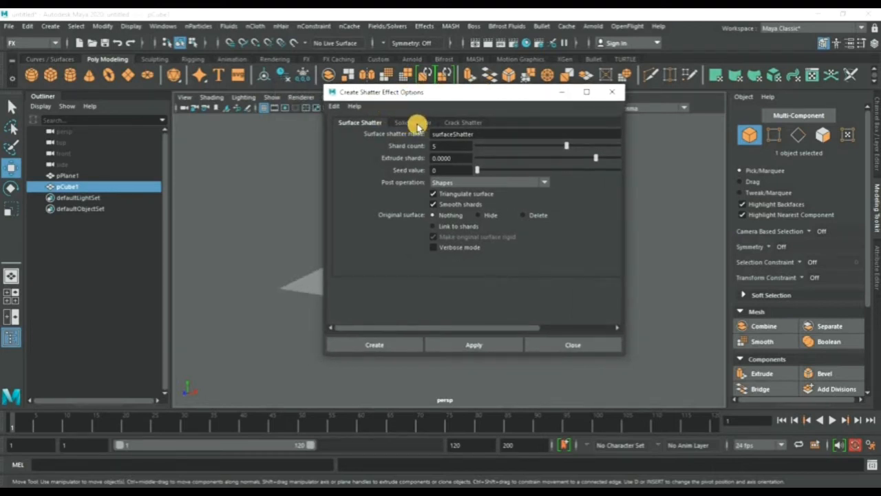
left_click(412, 123)
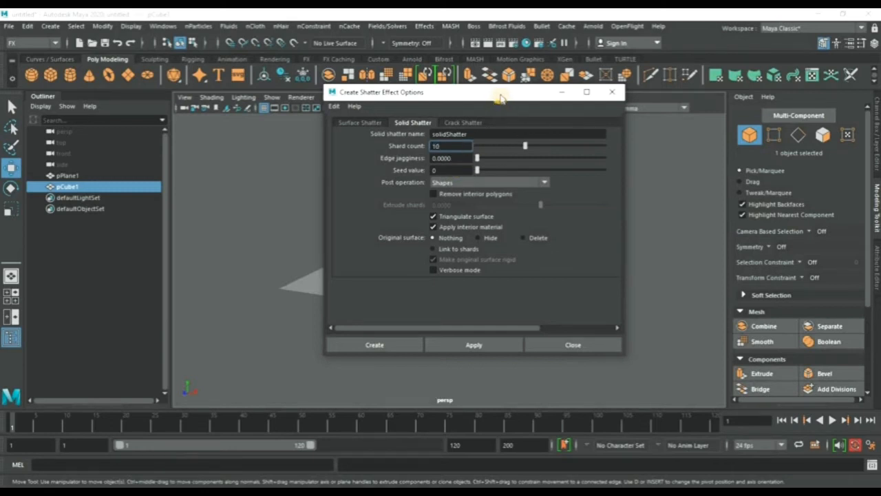
left_click_drag(500, 92, 375, 83)
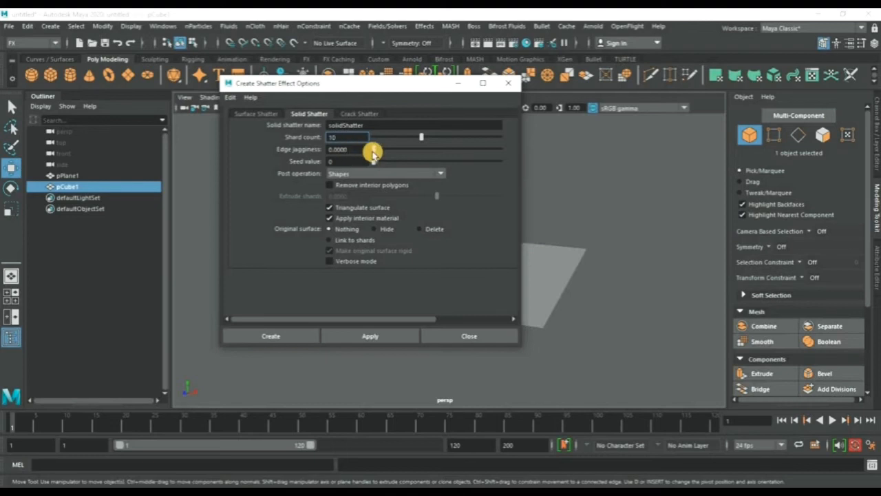
left_click_drag(374, 150, 382, 152)
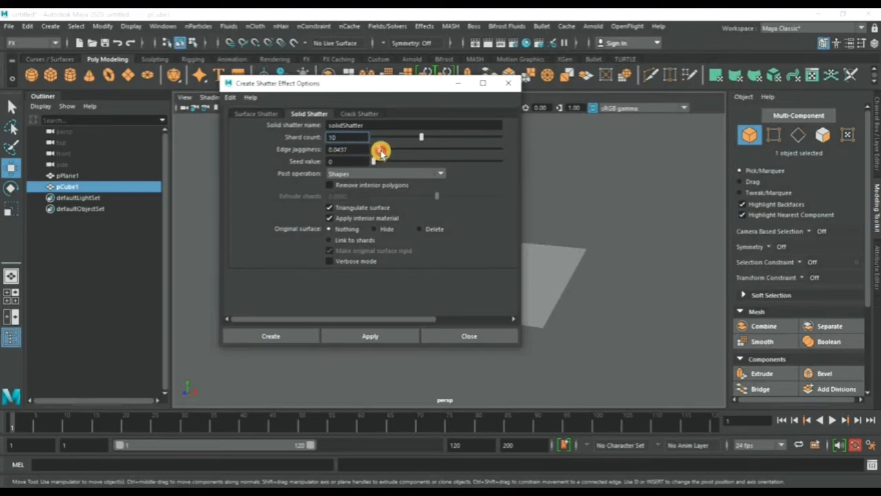
left_click_drag(380, 150, 386, 151)
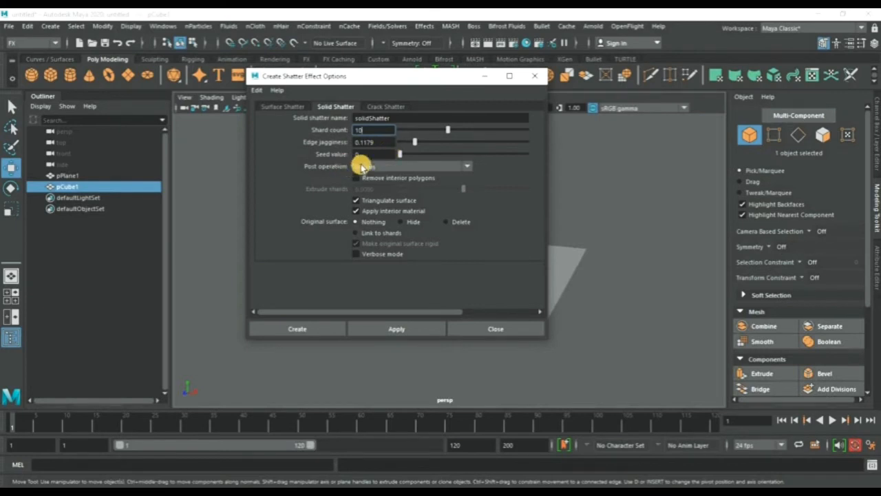
Shatter the cube into 10 solid shards (solidShatter1), deleting the original surface
left_click(466, 166)
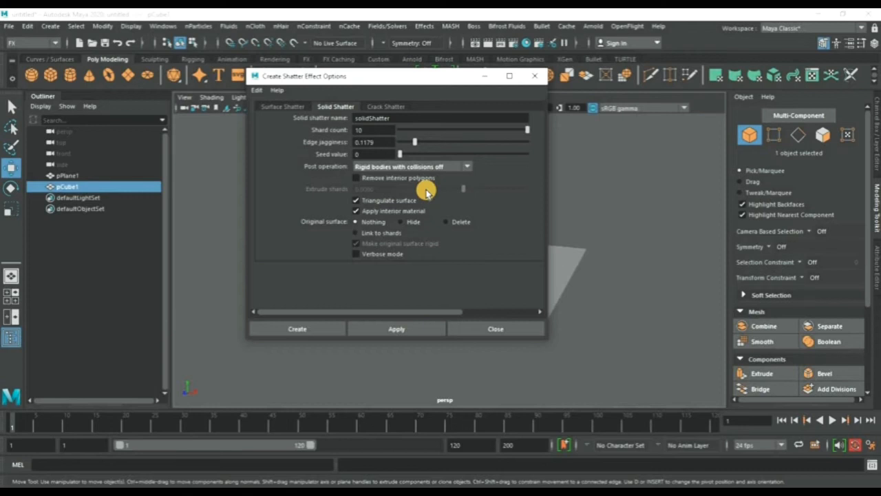
mouse_move(351, 189)
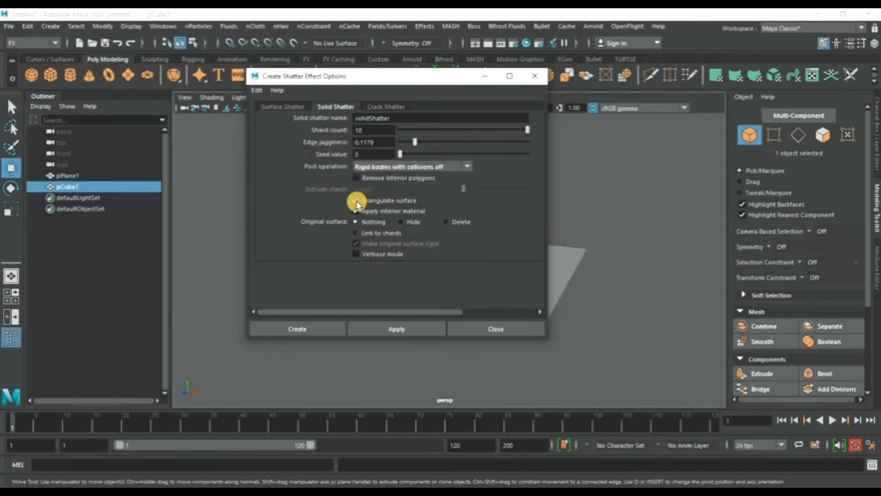
left_click(357, 201)
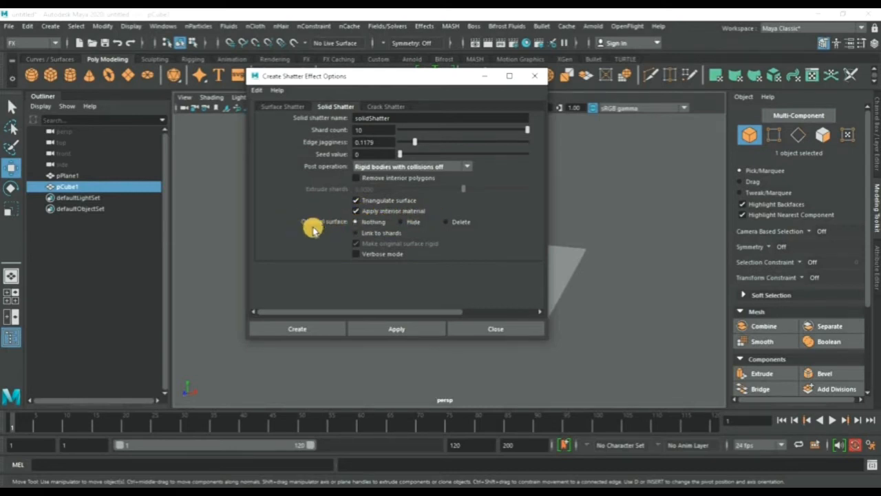
mouse_move(298, 228)
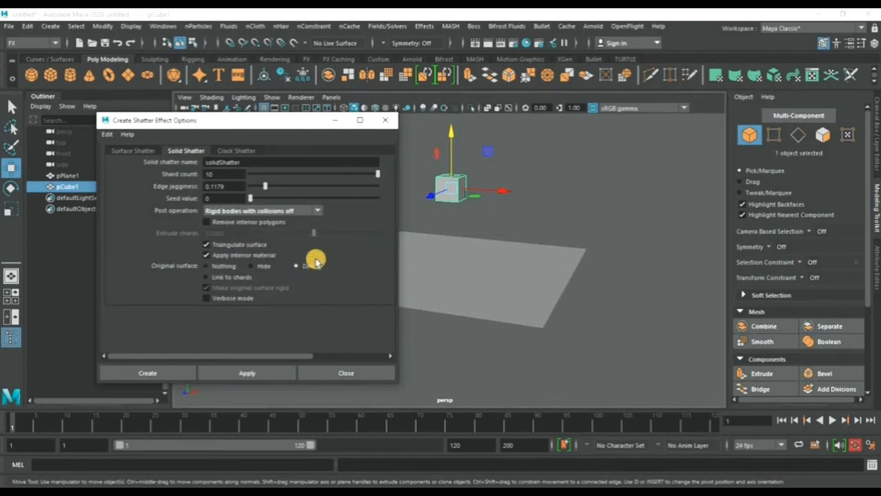
left_click_drag(248, 120, 227, 73)
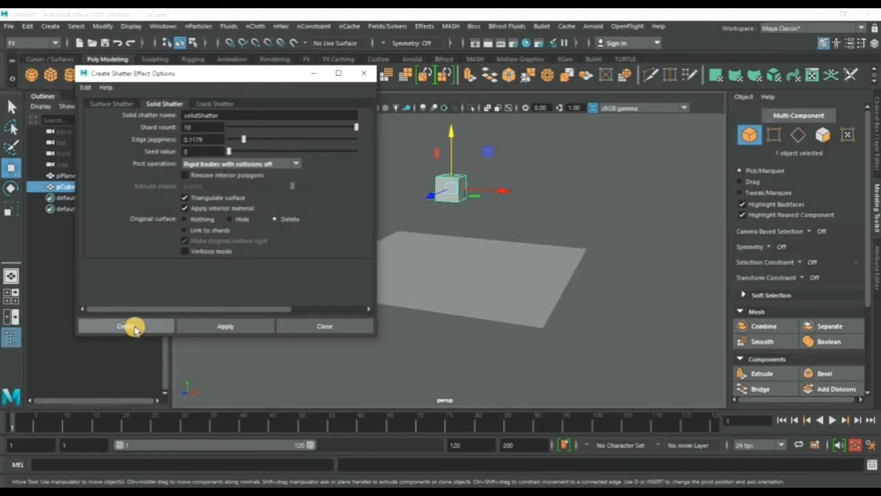
left_click(124, 325)
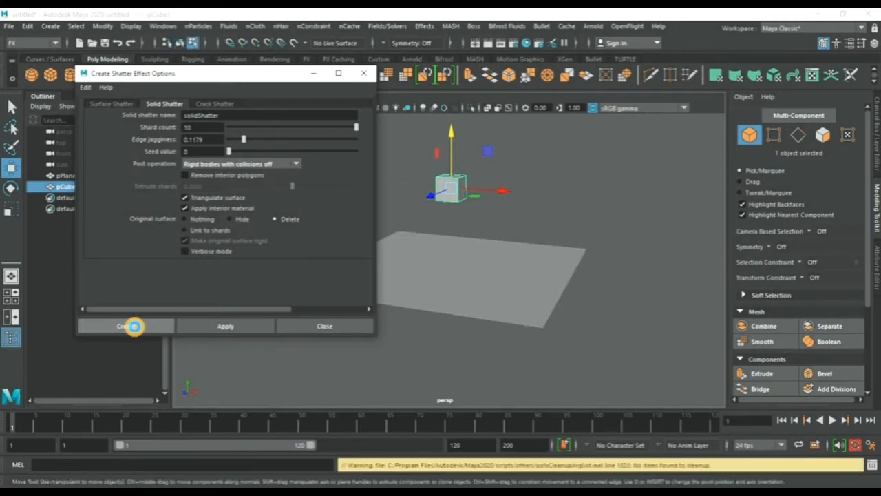
left_click(124, 325)
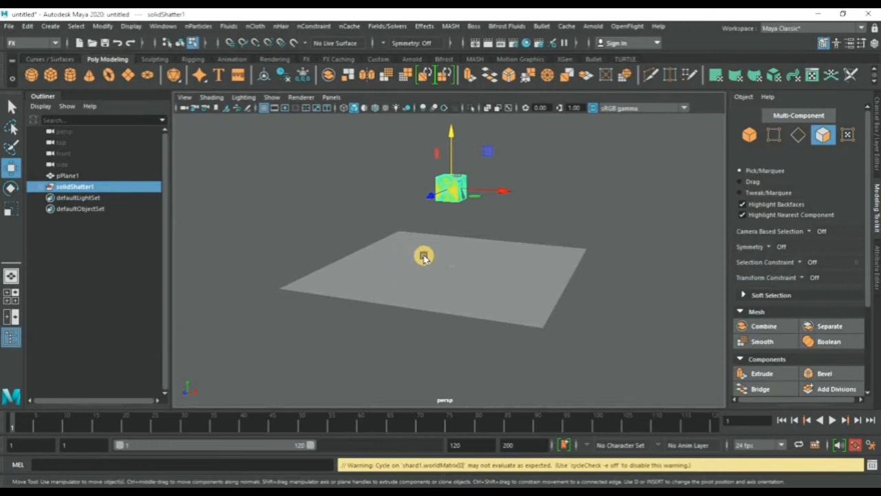
left_click_drag(423, 258, 521, 210)
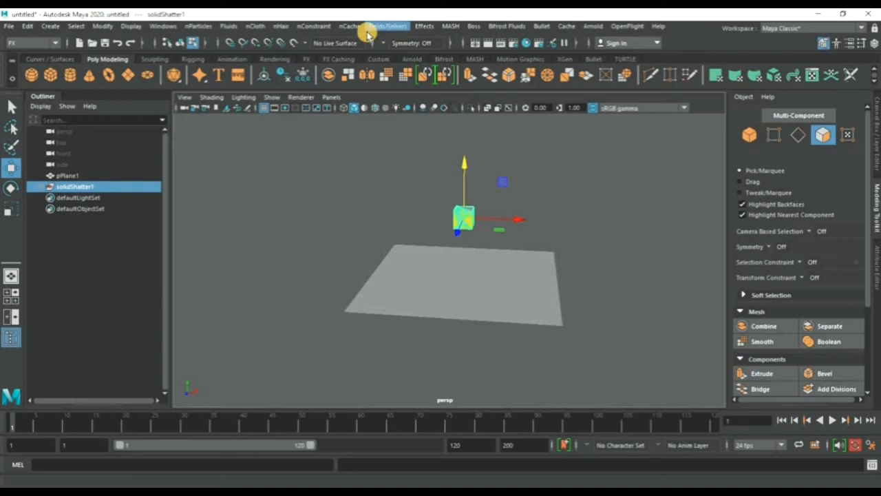
Add gravityField1 to the solidShatter1 shards
left_click(387, 26)
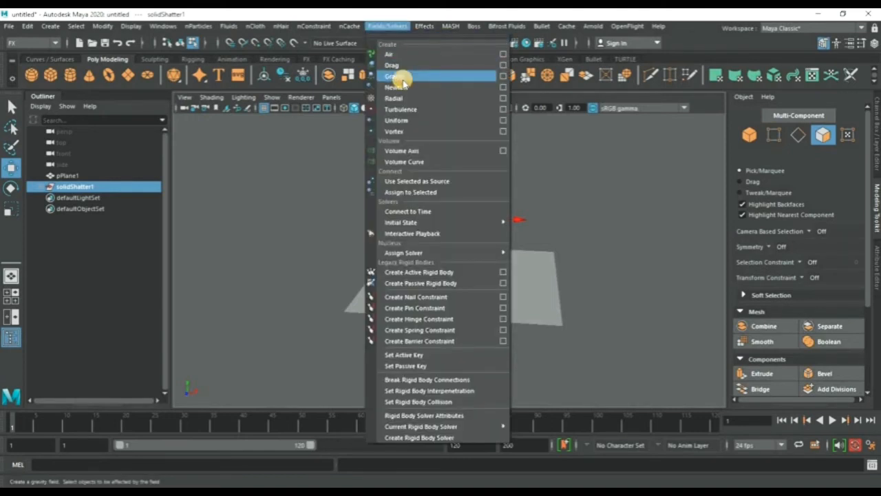
mouse_move(392, 18)
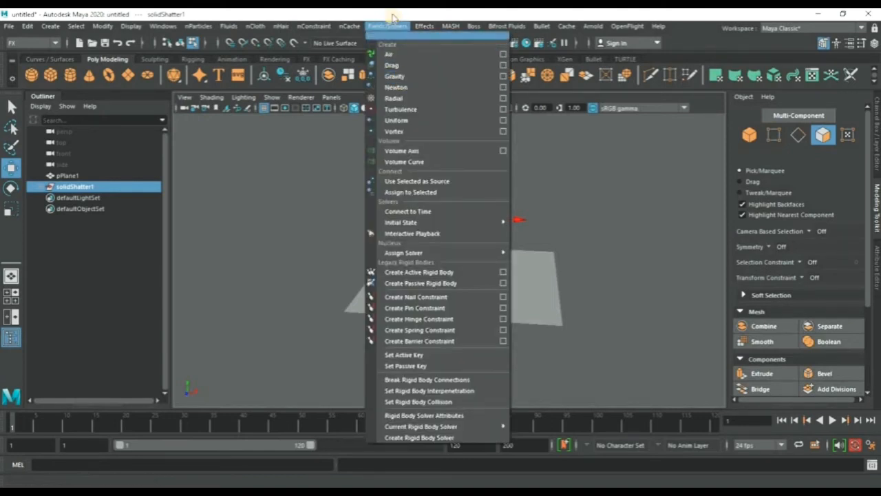
mouse_move(395, 76)
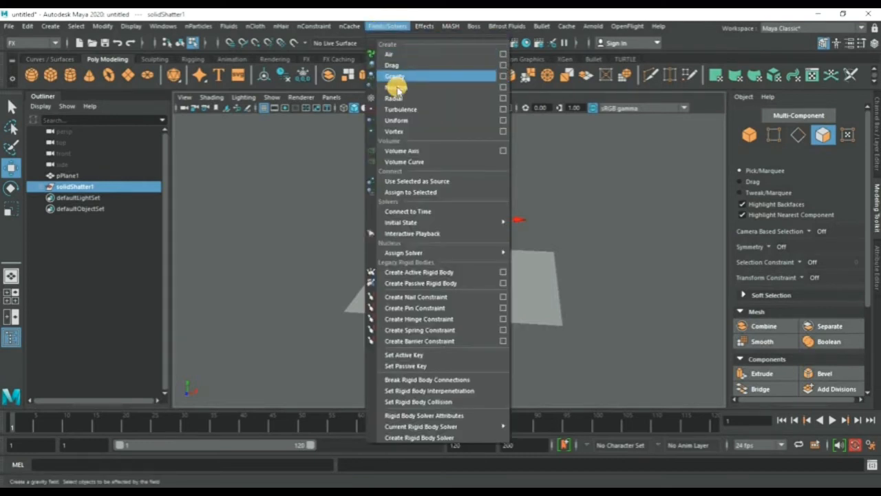
left_click(395, 76)
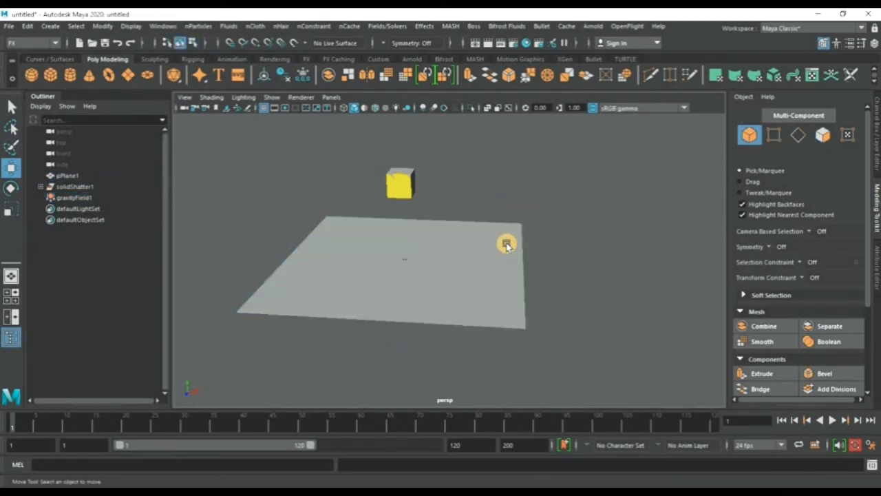
Switch the ground plane to Object Mode and select pPlane1
right_click(506, 244)
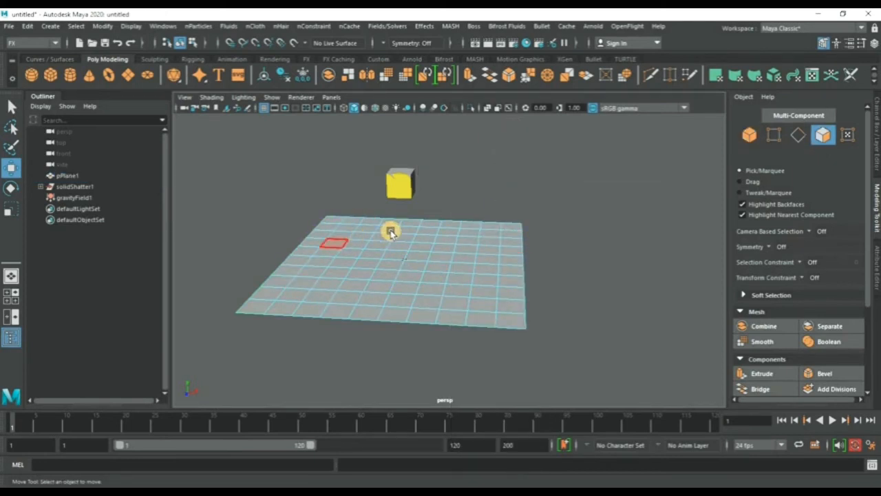
left_click_drag(391, 231, 498, 241)
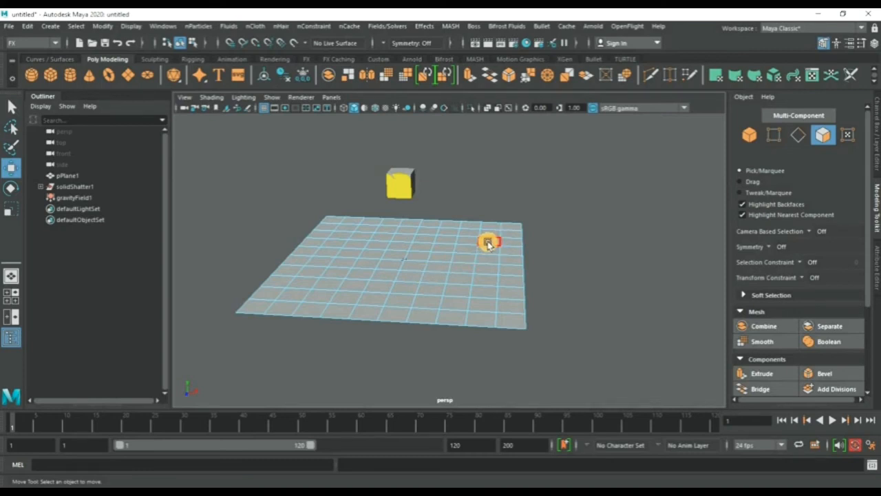
right_click(487, 242)
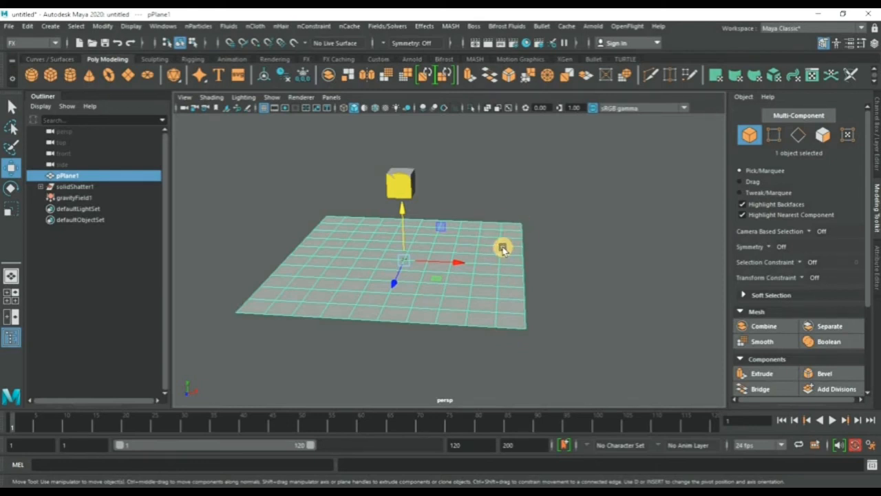
mouse_move(496, 247)
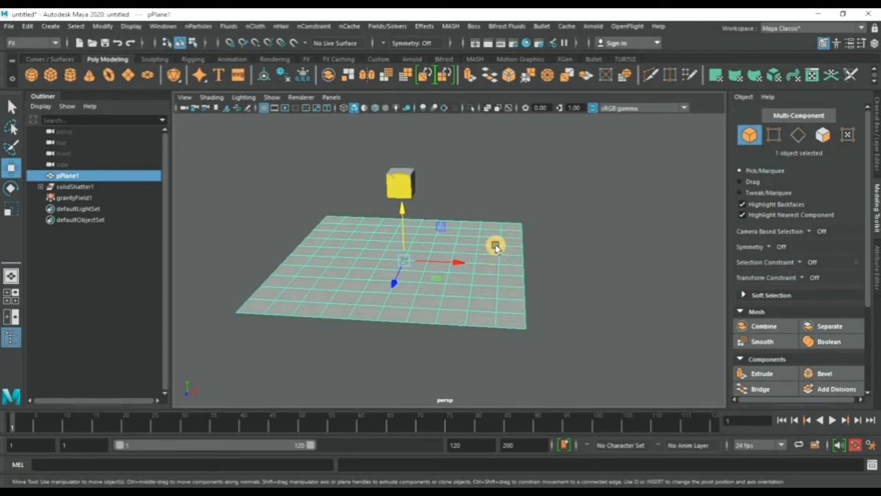
right_click(496, 246)
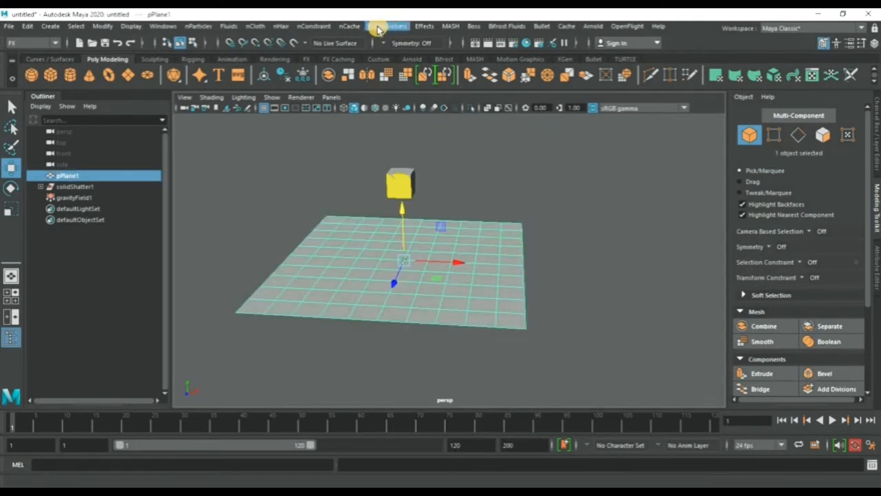
Make pPlane1 a passive rigid body, rigidBody12, and show its Channel Box attributes
left_click(396, 27)
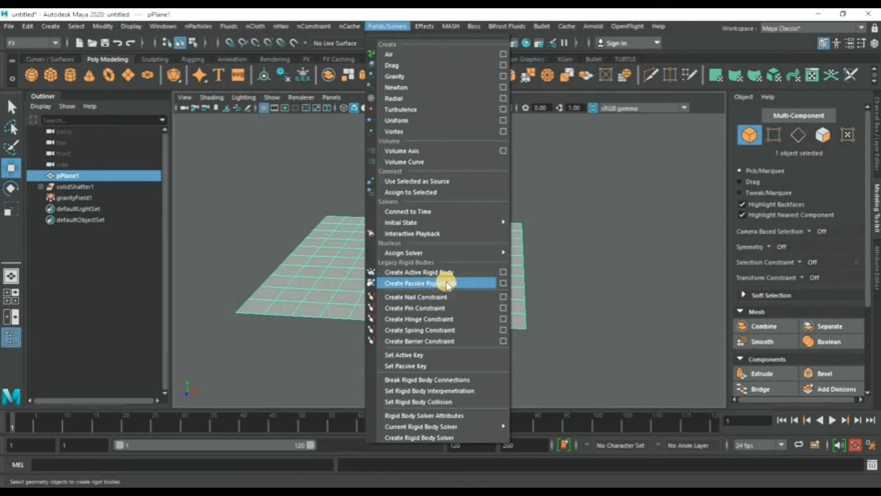
left_click(418, 283)
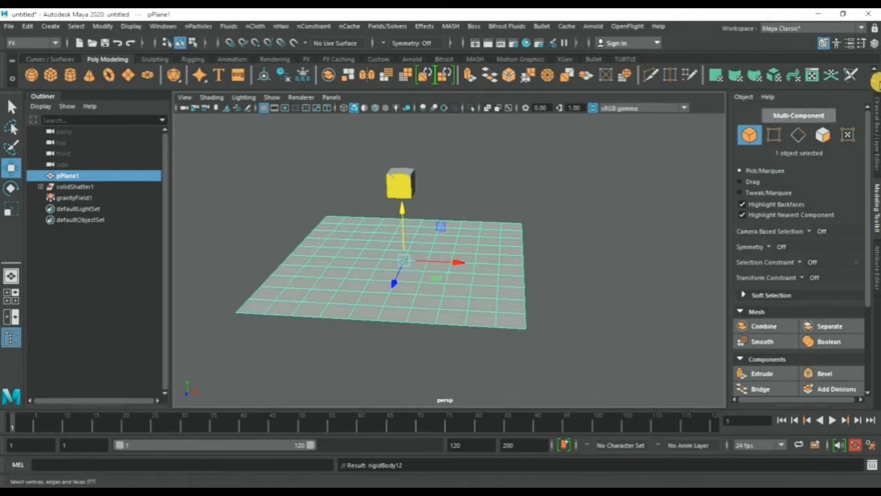
left_click(843, 112)
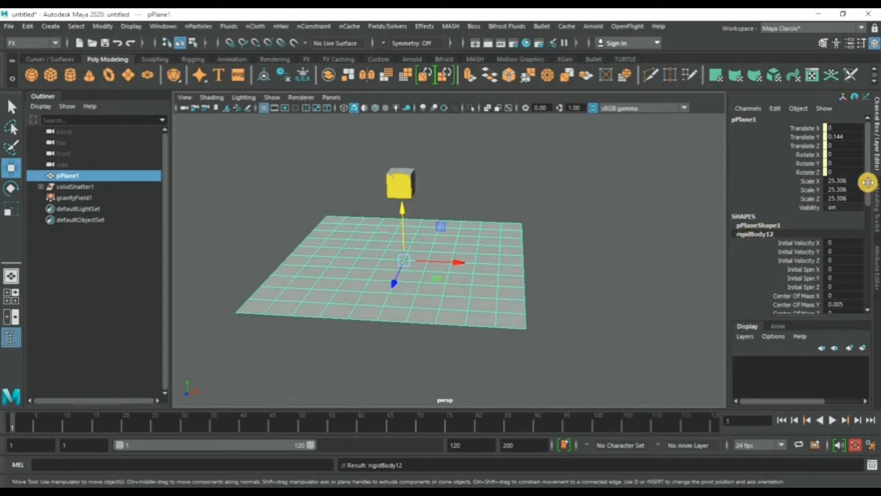
scroll("down", 3)
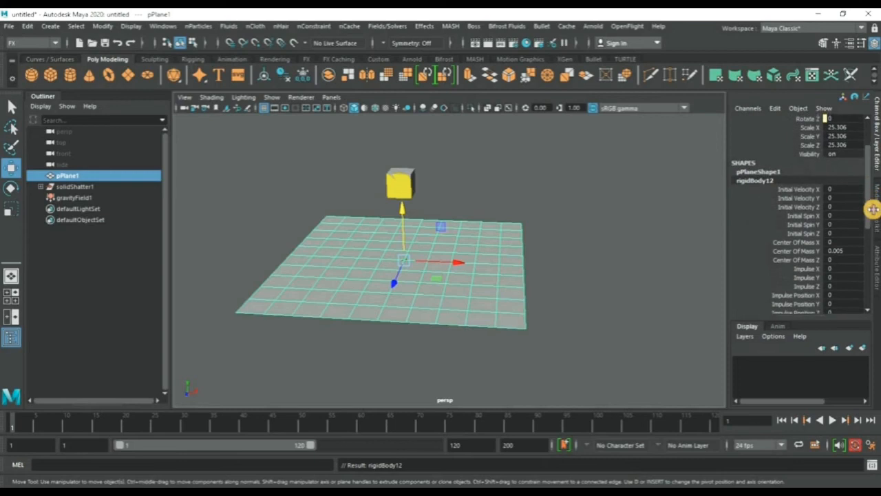
scroll("down", 3)
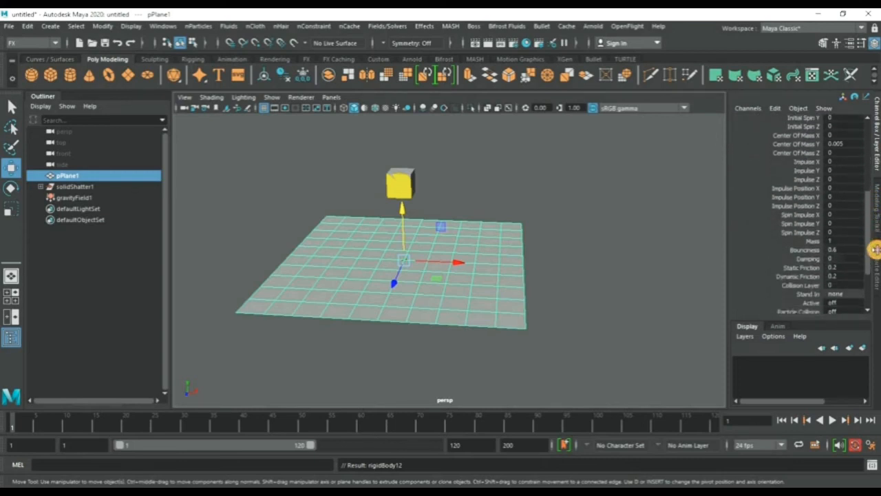
scroll("down", 3)
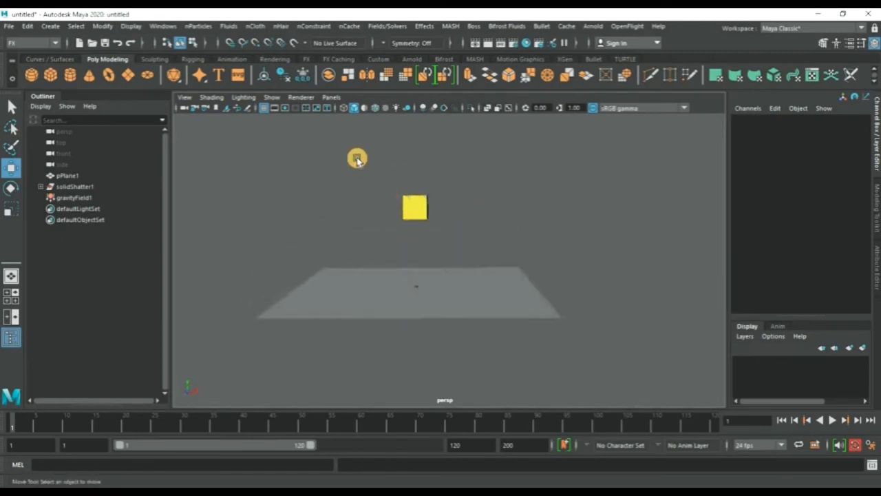
Select the solidShatter1 shards and add a second gravity field, gravityField2
left_click(415, 207)
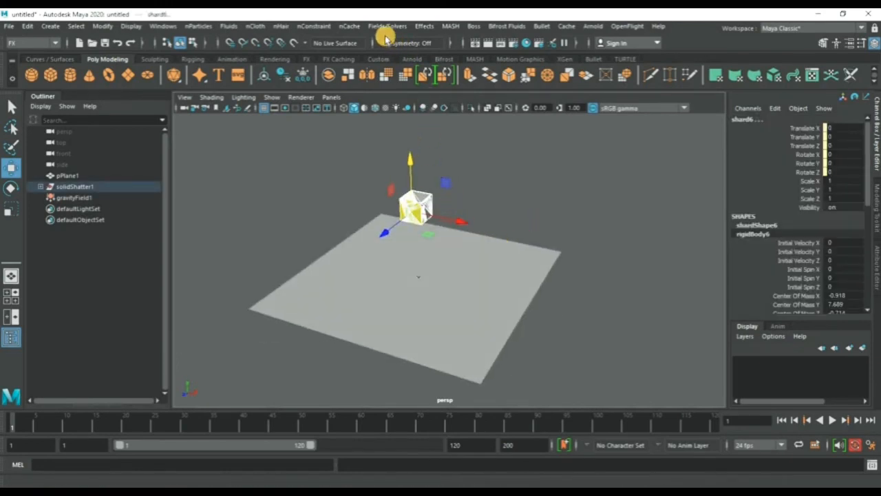
left_click(386, 26)
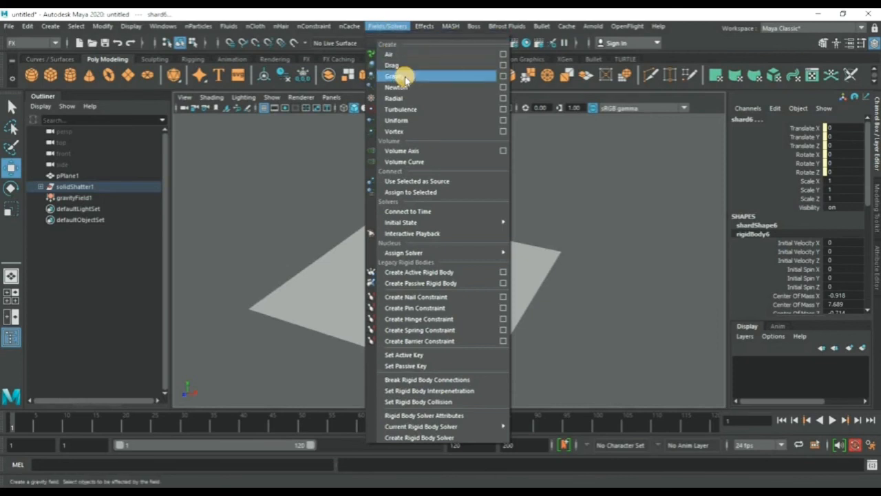
left_click(394, 76)
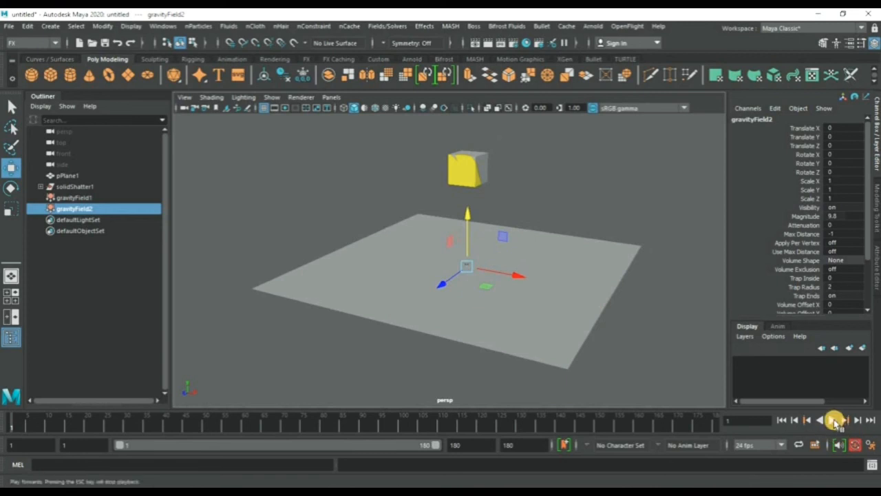
Play the 180-frame simulation as the shards scatter, then rewind to the start
left_click(834, 419)
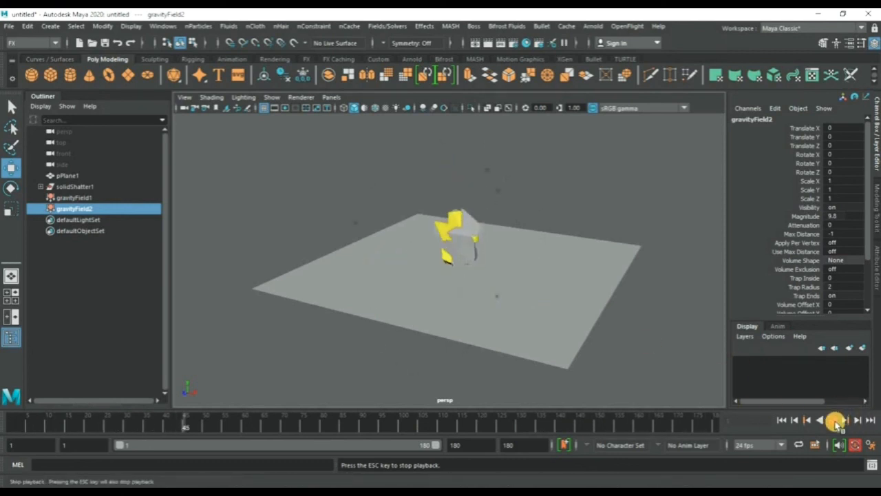
left_click(834, 420)
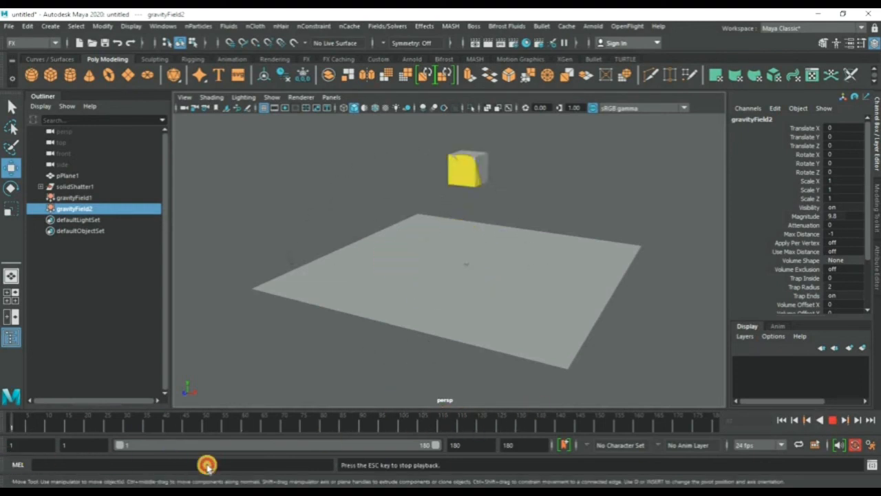
left_click(842, 419)
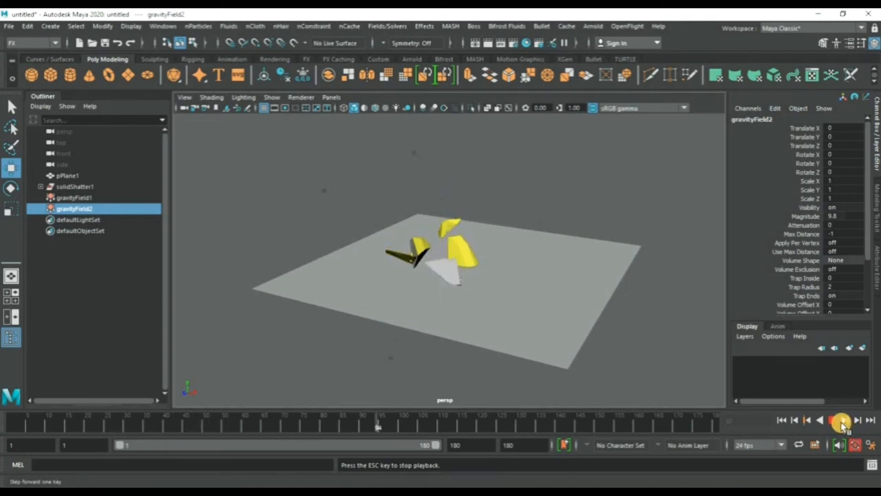
left_click(840, 420)
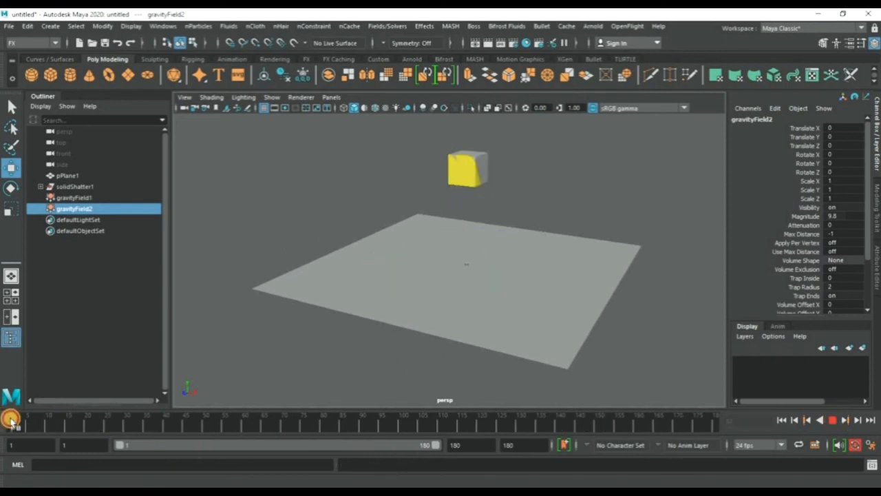
left_click_drag(12, 420, 466, 430)
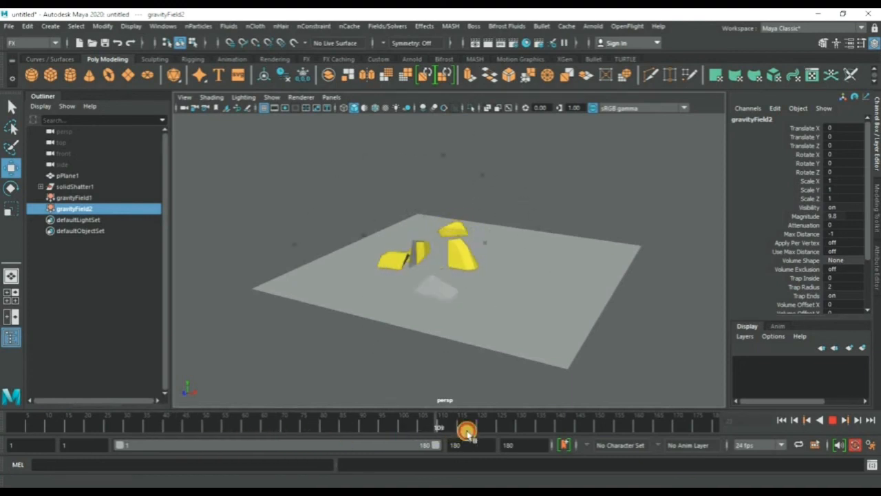
left_click_drag(467, 432, 714, 432)
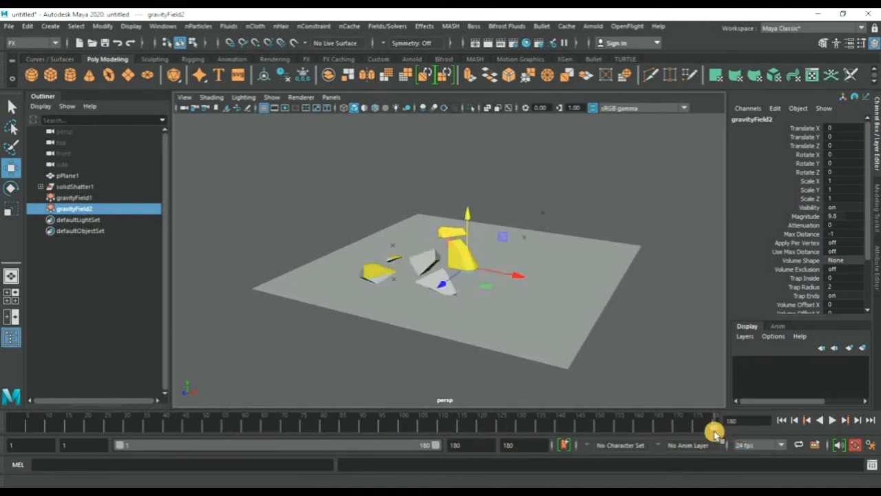
left_click_drag(715, 430, 115, 445)
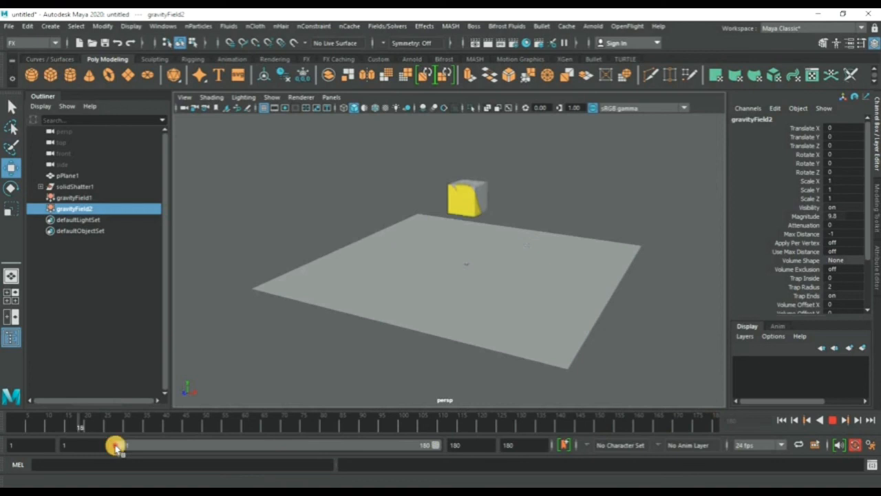
left_click_drag(115, 445, 657, 451)
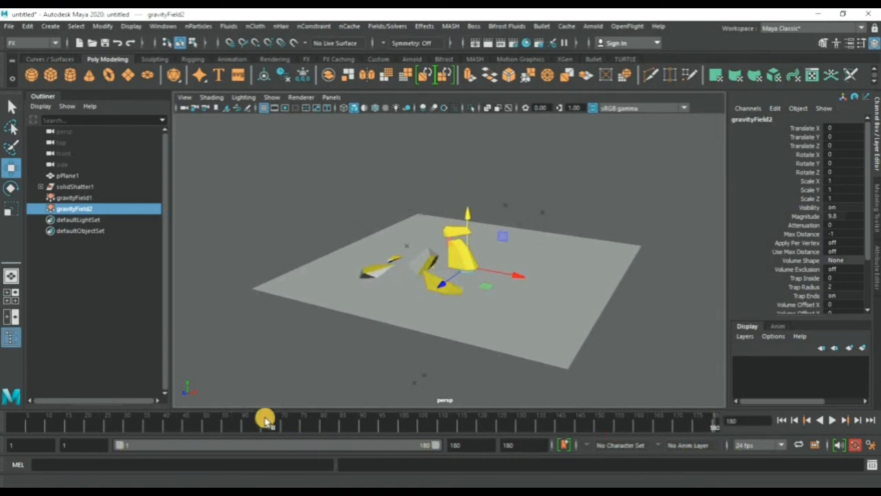
left_click(831, 419)
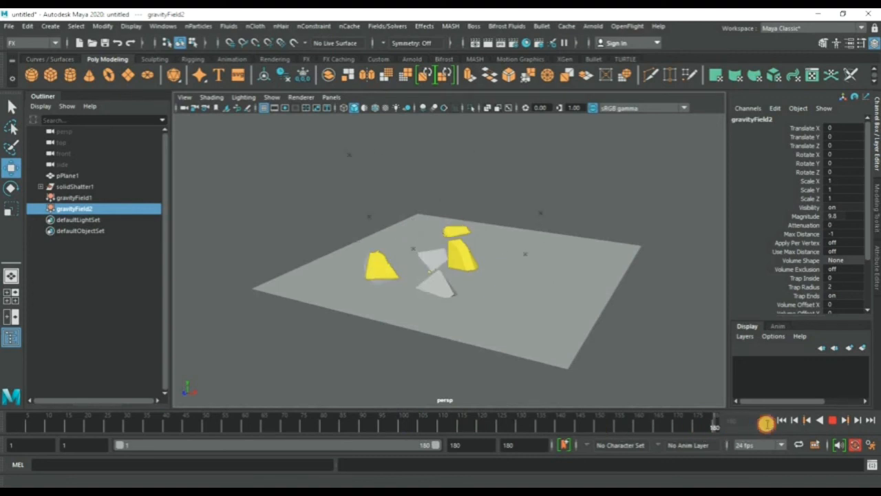